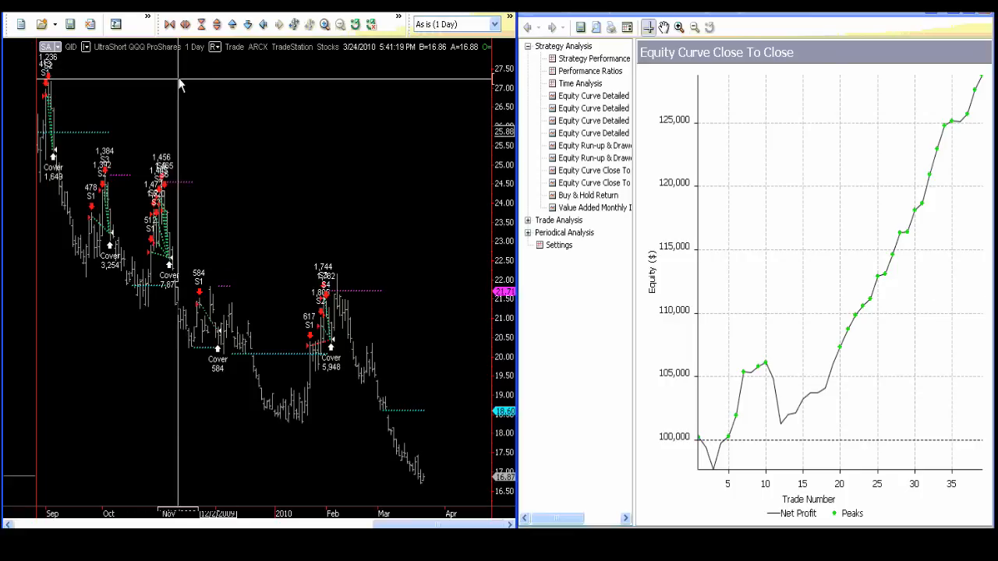
{"action": "mouse_move", "coordinate": [214, 74]}
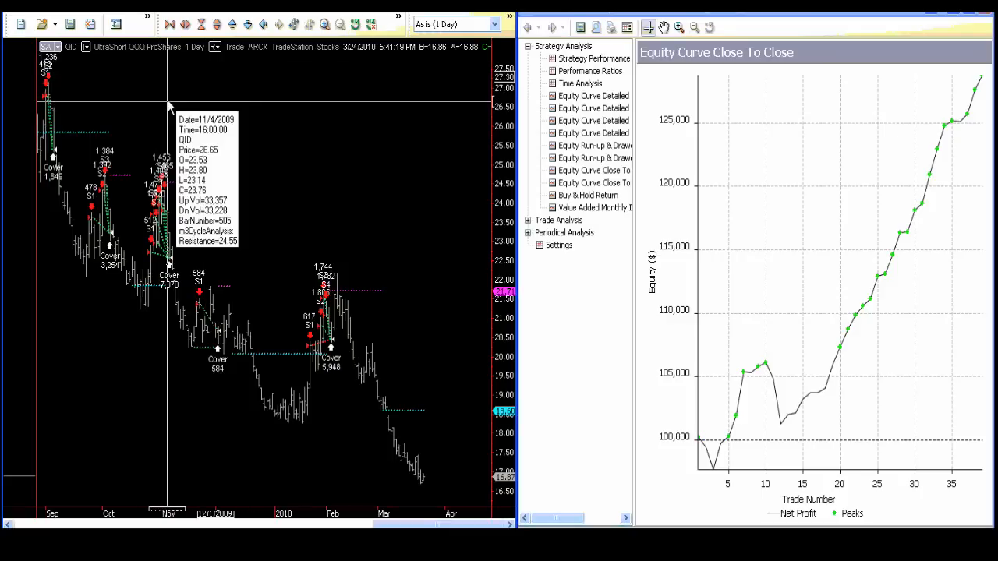
Open the context menu on the QID chart running the trading model.
{"action": "right_click", "coordinate": [168, 106]}
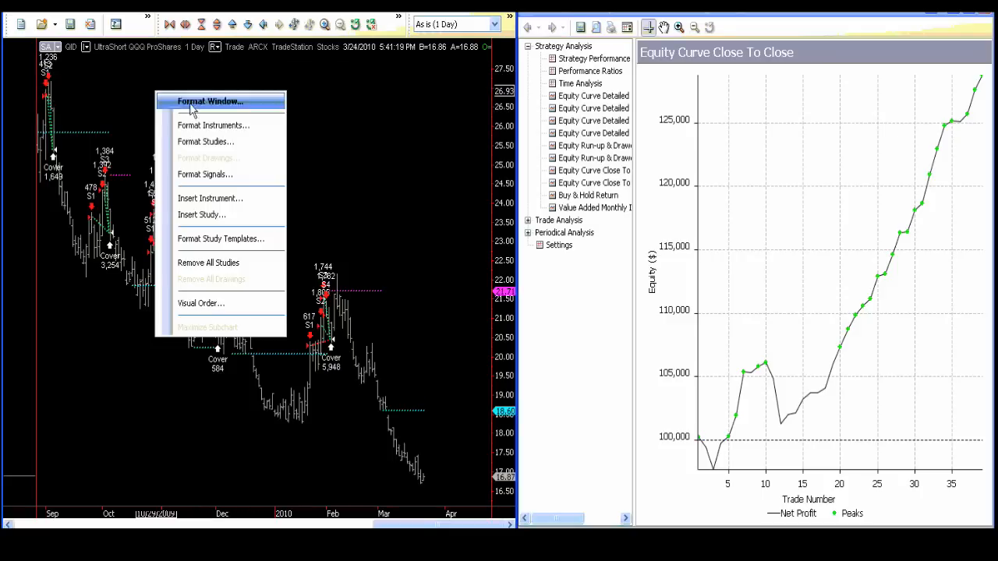
{"action": "mouse_move", "coordinate": [209, 125]}
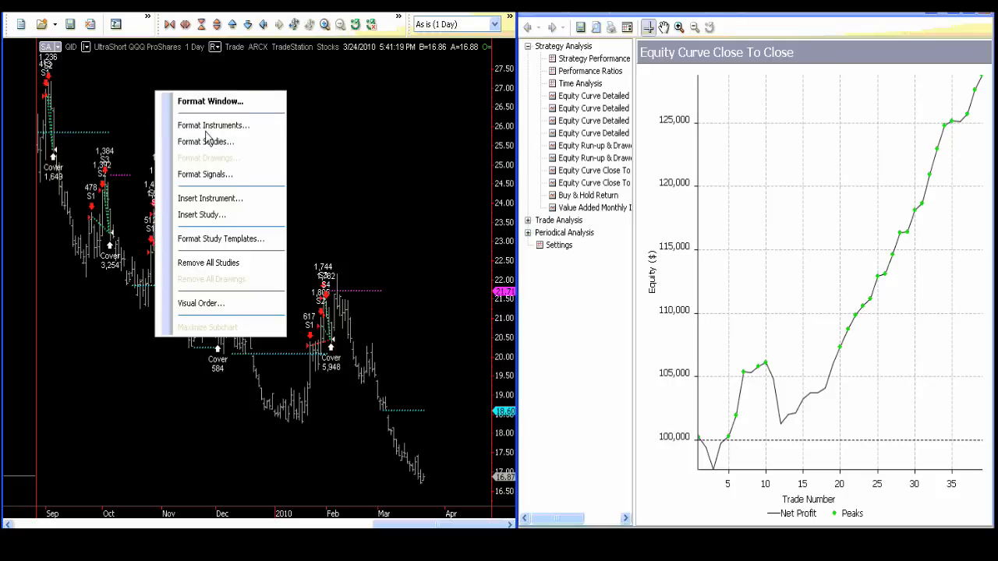
Replace the QID symbol with SSO in Format Instruments and apply it.
{"action": "left_click", "coordinate": [214, 124]}
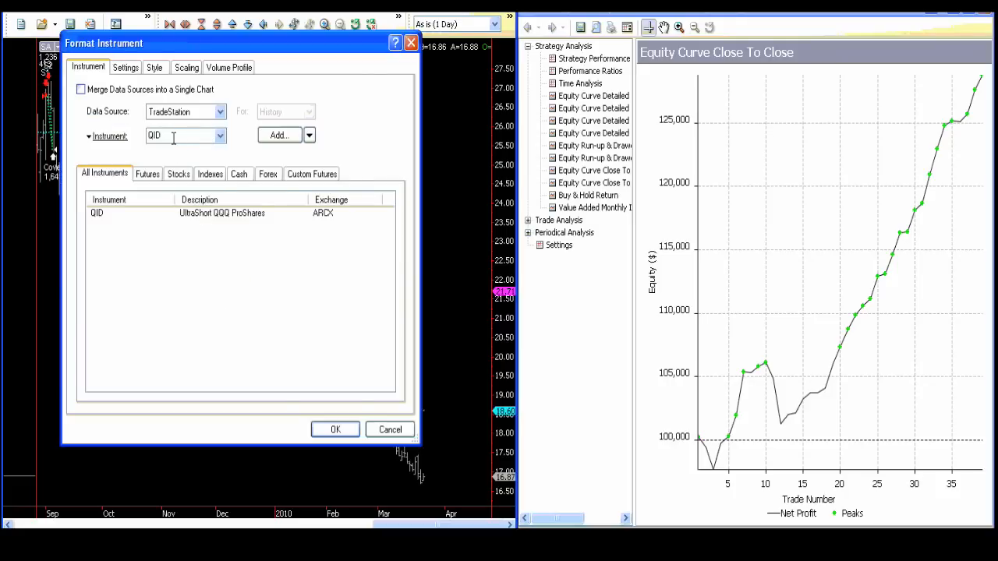
{"action": "triple_click", "coordinate": [185, 134]}
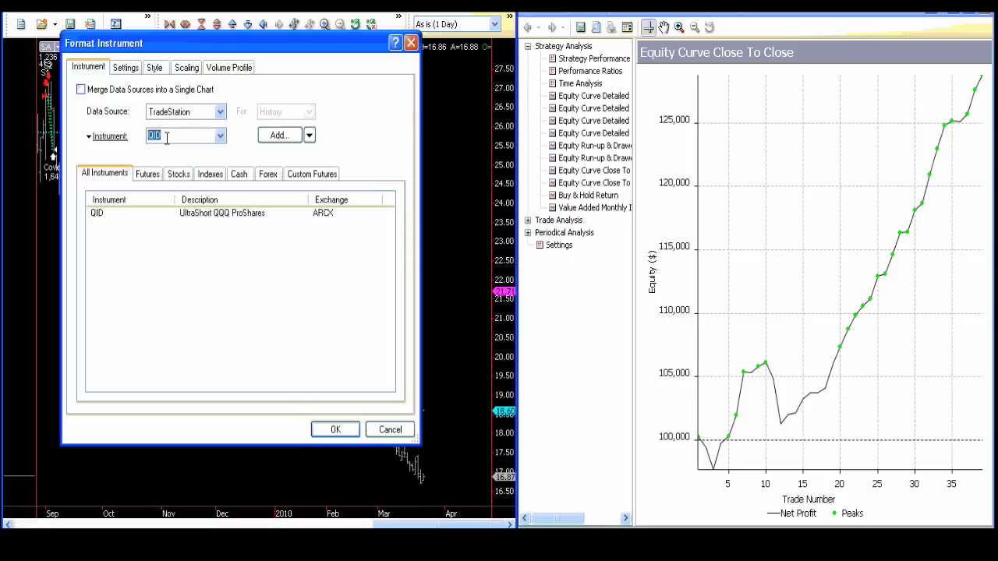
{"action": "type", "text": "sso"}
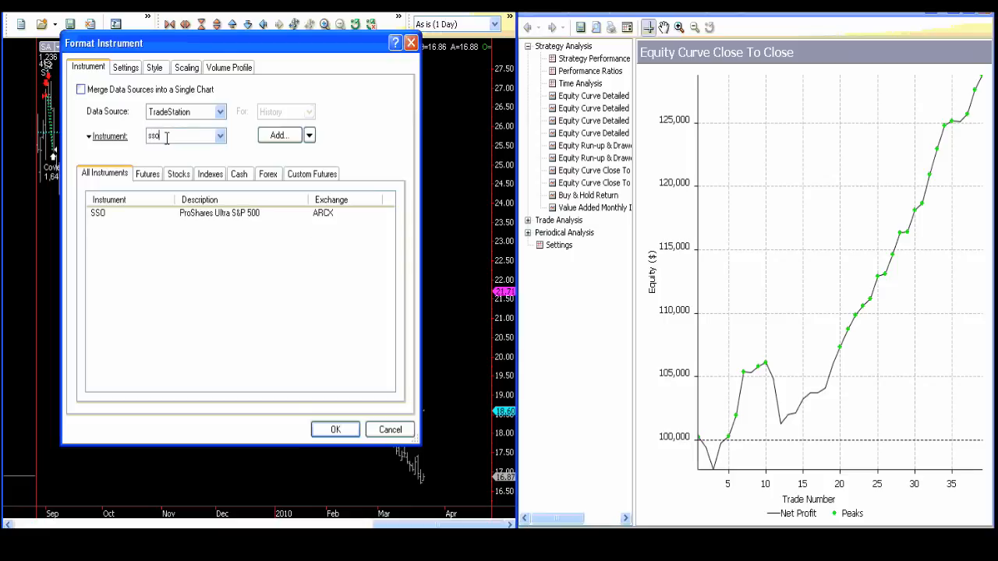
{"action": "left_click", "coordinate": [335, 430]}
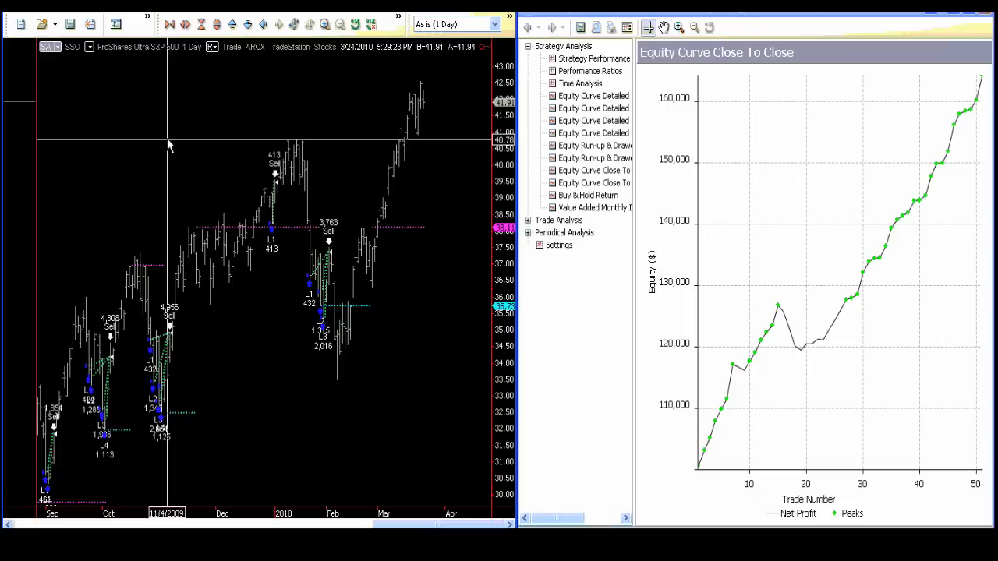
{"action": "mouse_move", "coordinate": [149, 117]}
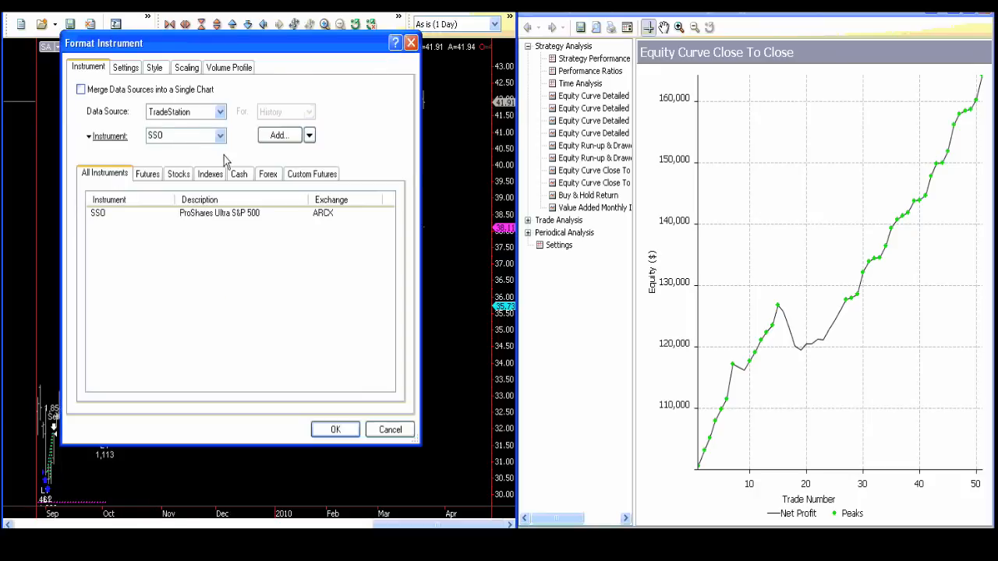
Enter DIA as the chart's instrument, rebuilding the equity curve.
{"action": "type", "text": "ia"}
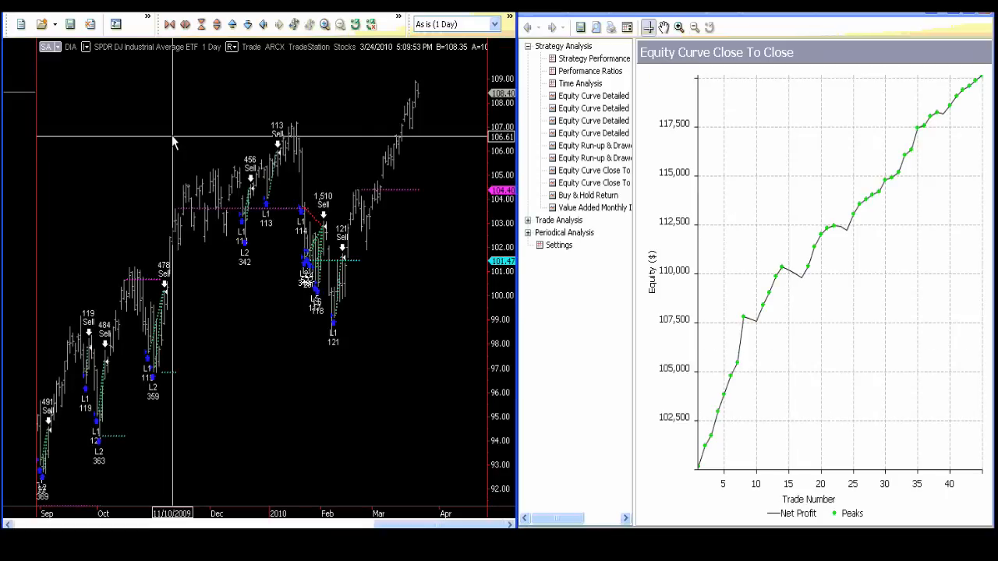
Set the chart's instrument to SRS through Format Instruments.
{"action": "right_click", "coordinate": [174, 141]}
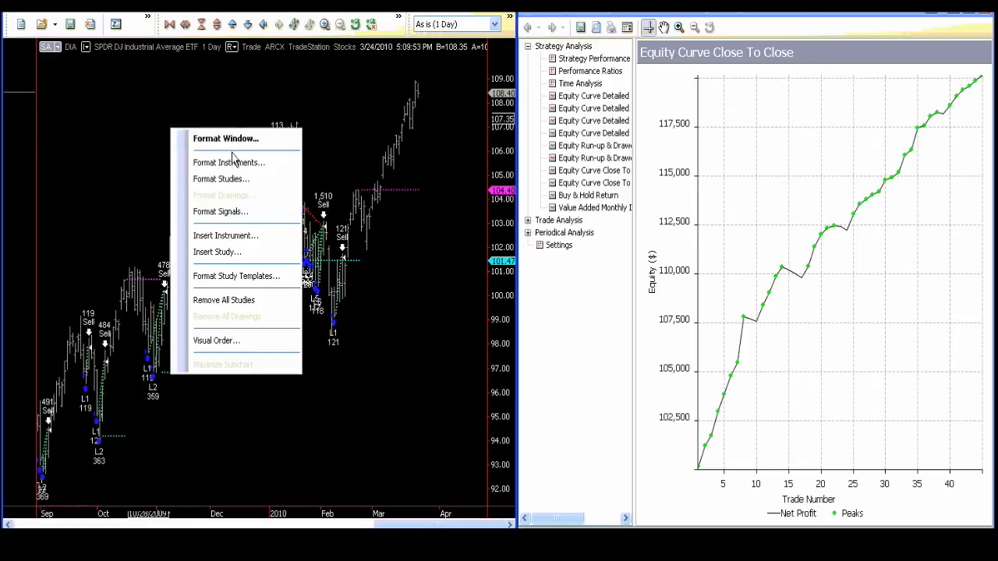
{"action": "left_click", "coordinate": [229, 162]}
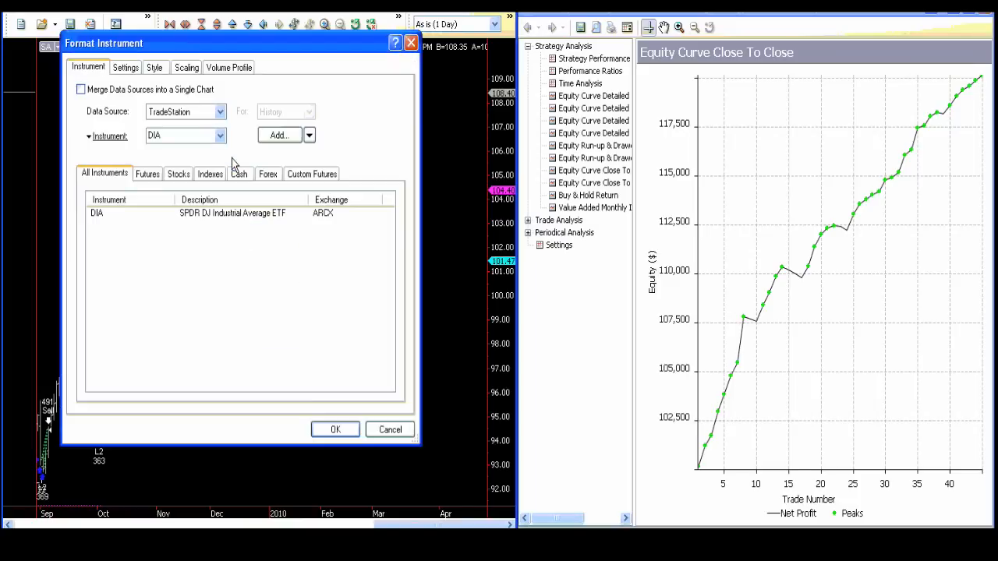
{"action": "left_click", "coordinate": [335, 430]}
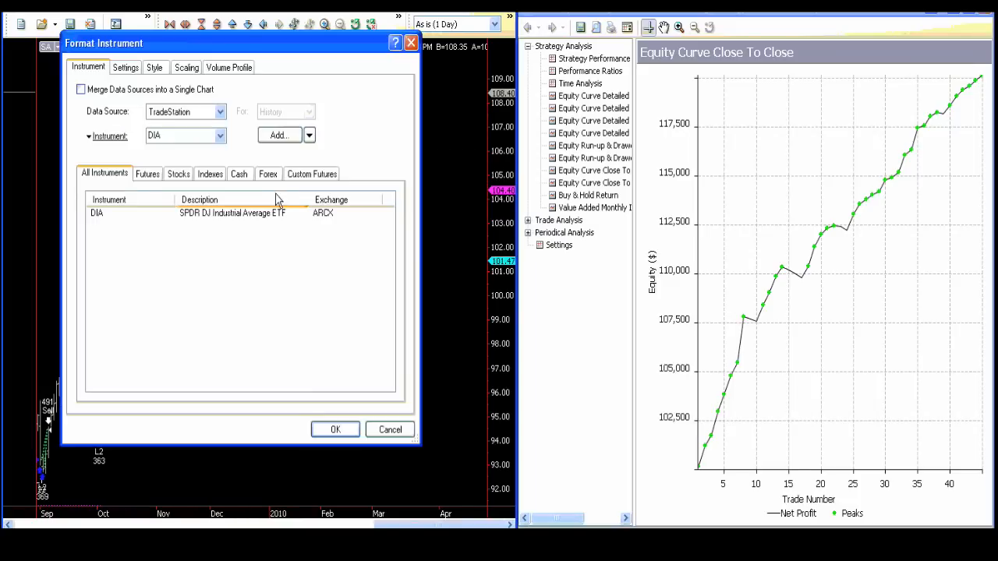
{"action": "type", "text": "SRS"}
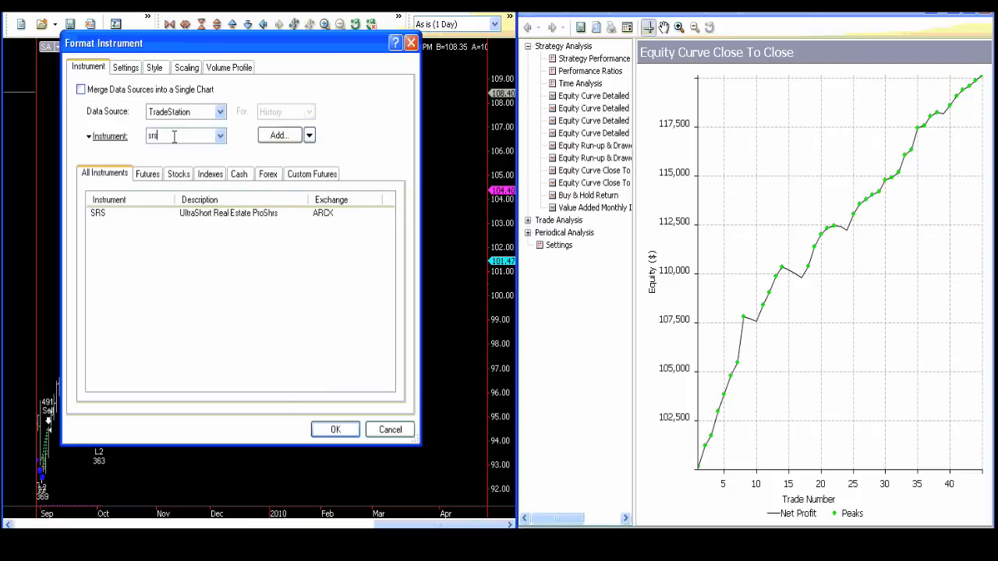
{"action": "left_click", "coordinate": [336, 429]}
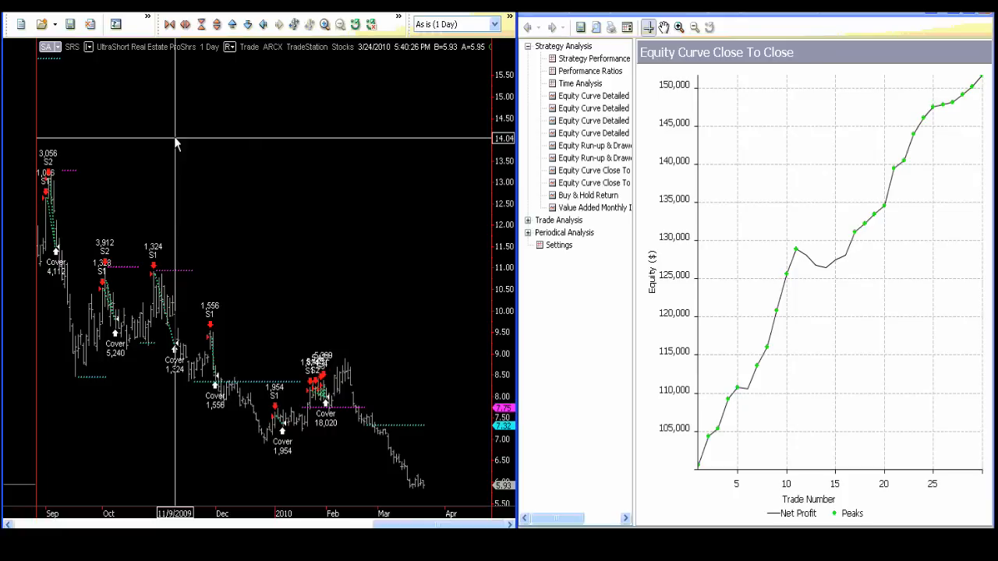
Apply FAS as the instrument, then pick XLF from the matching symbols.
{"action": "right_click", "coordinate": [176, 144]}
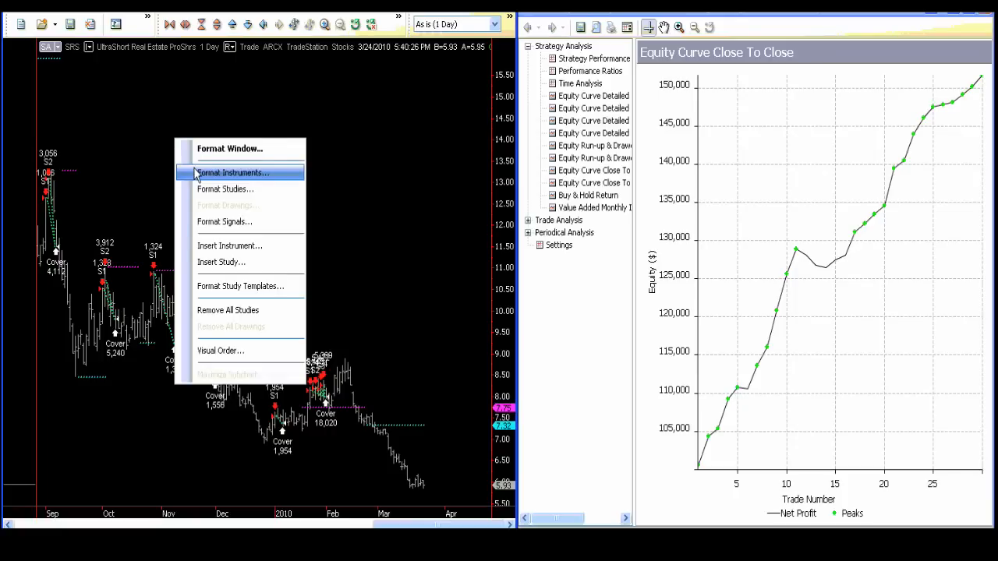
{"action": "left_click", "coordinate": [232, 172]}
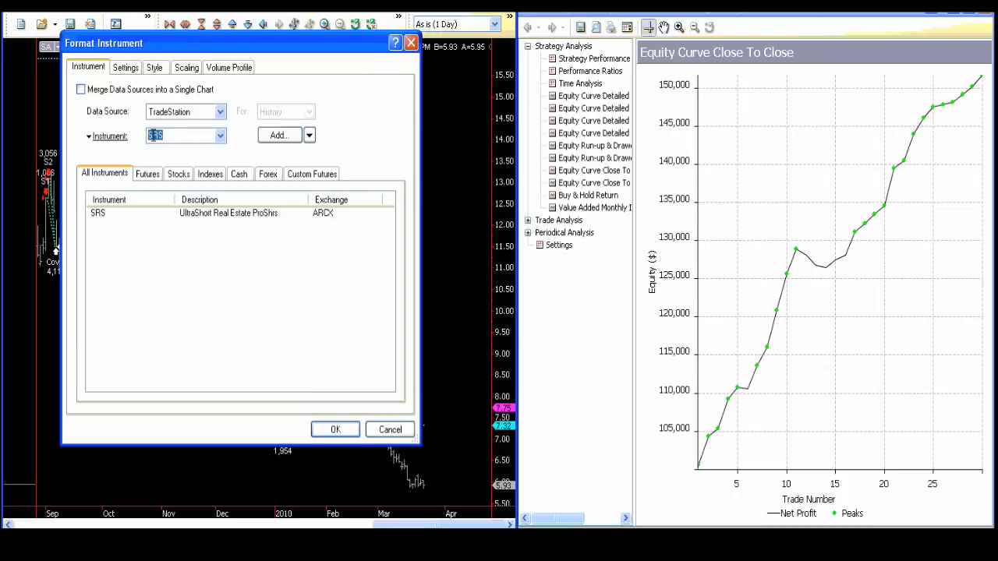
{"action": "type", "text": "fas"}
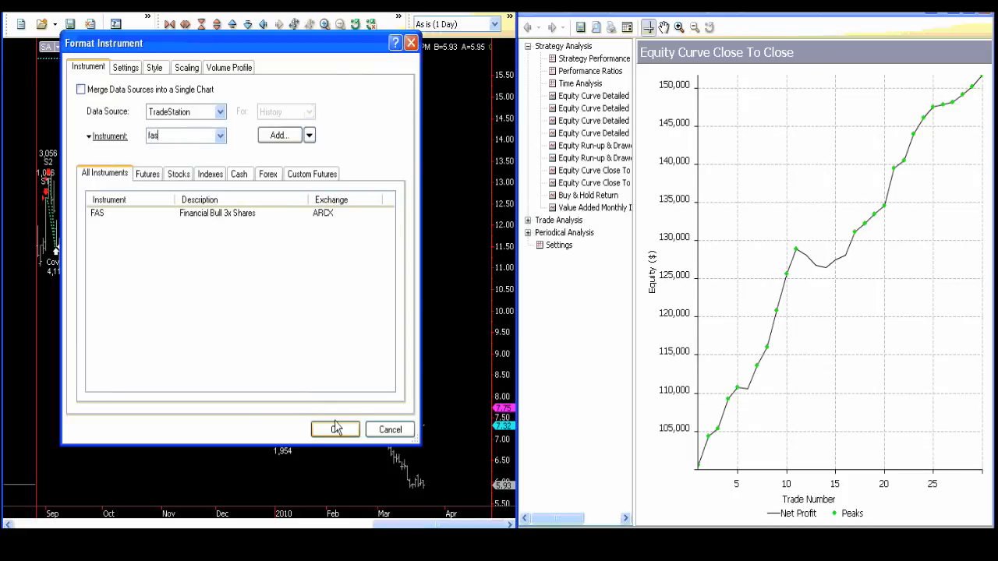
{"action": "left_click", "coordinate": [336, 430]}
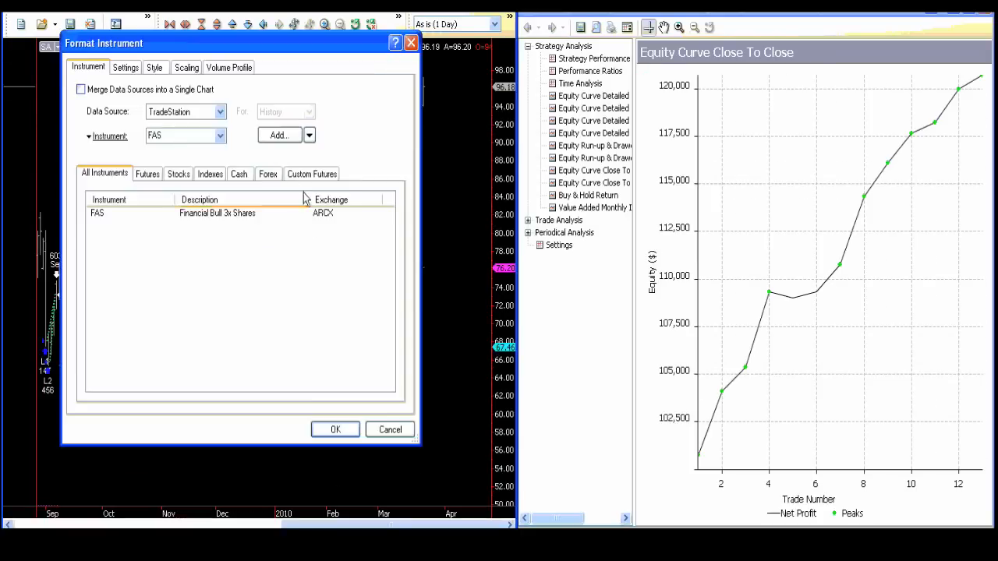
{"action": "type", "text": "xl"}
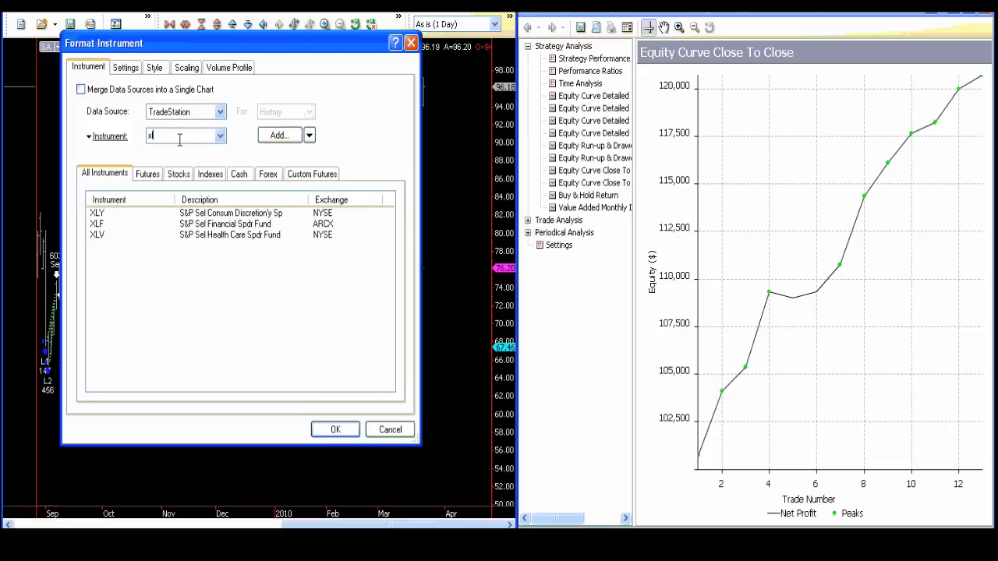
{"action": "left_click", "coordinate": [335, 430]}
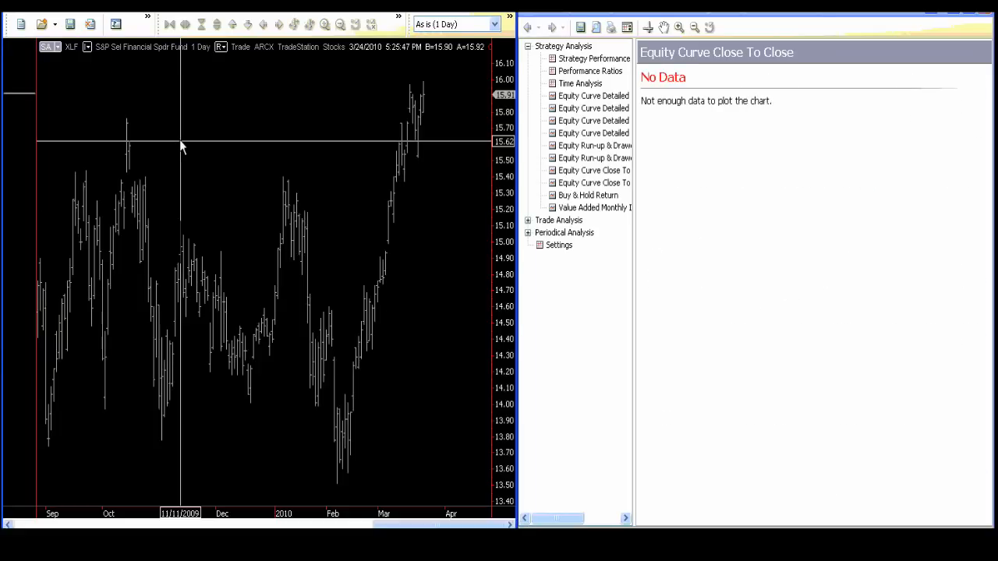
Enter IWM as the chart's instrument and apply it.
{"action": "right_click", "coordinate": [183, 147]}
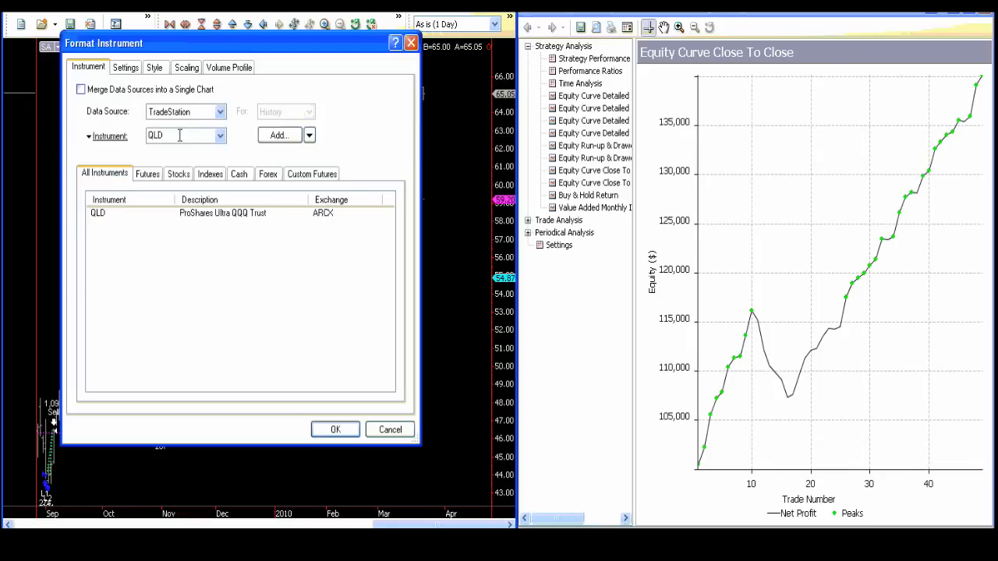
{"action": "type", "text": "iwm"}
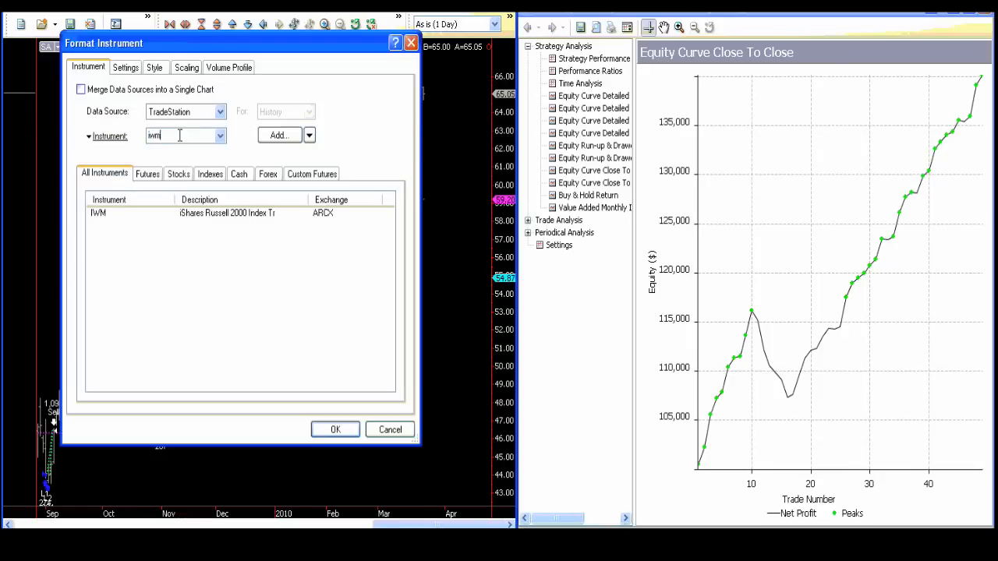
{"action": "left_click", "coordinate": [335, 430]}
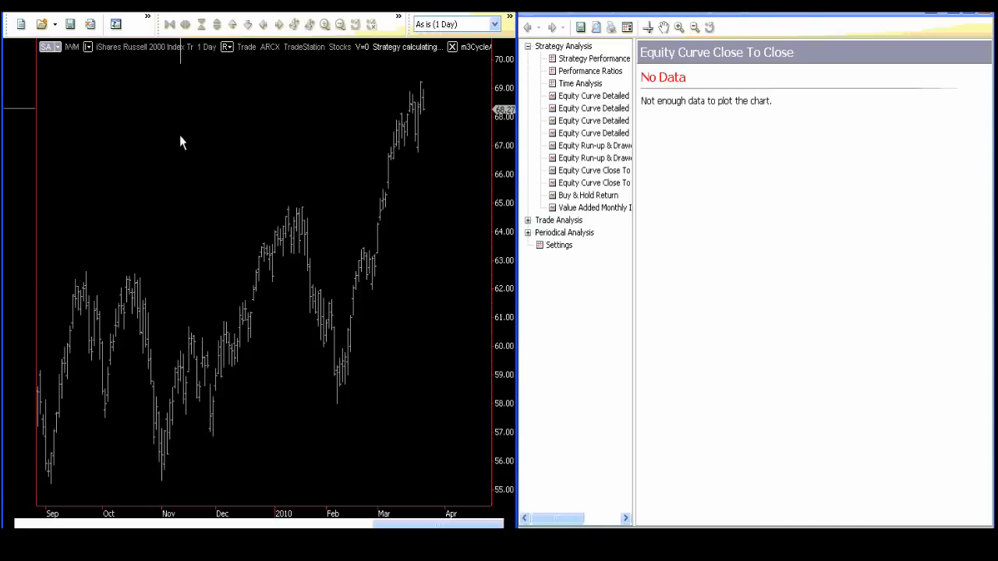